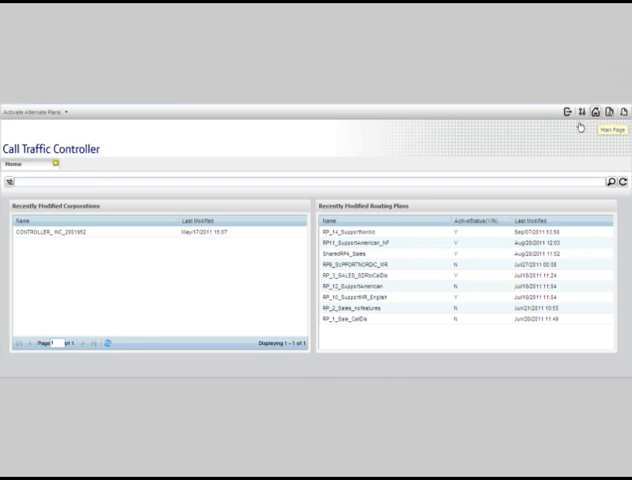
mouse_move(595, 116)
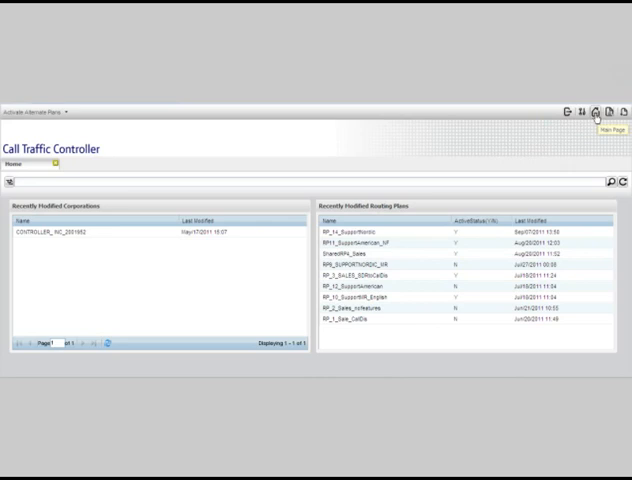
mouse_move(527, 163)
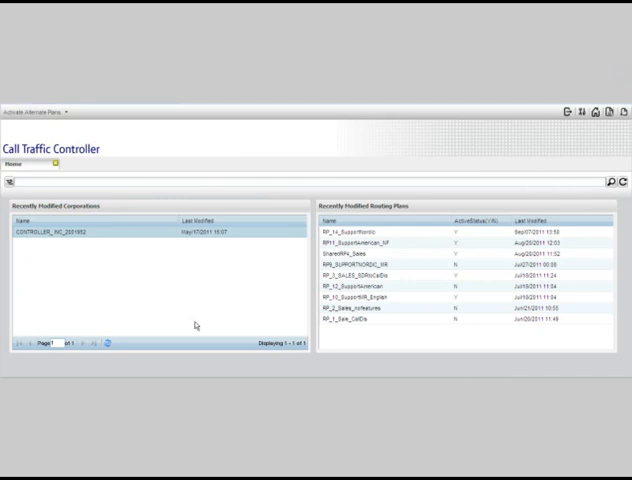
mouse_move(158, 293)
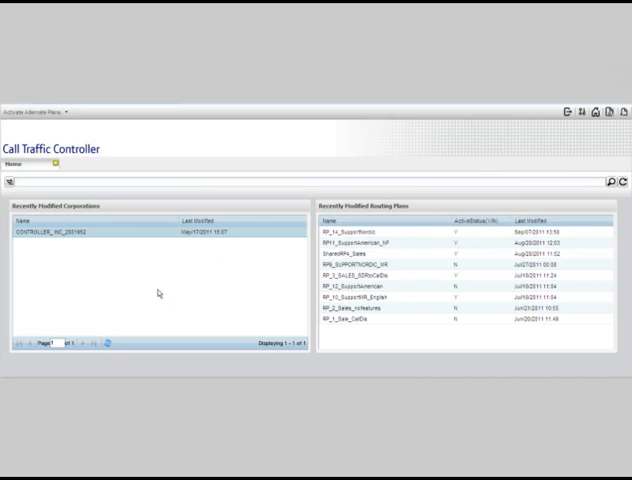
mouse_move(100, 241)
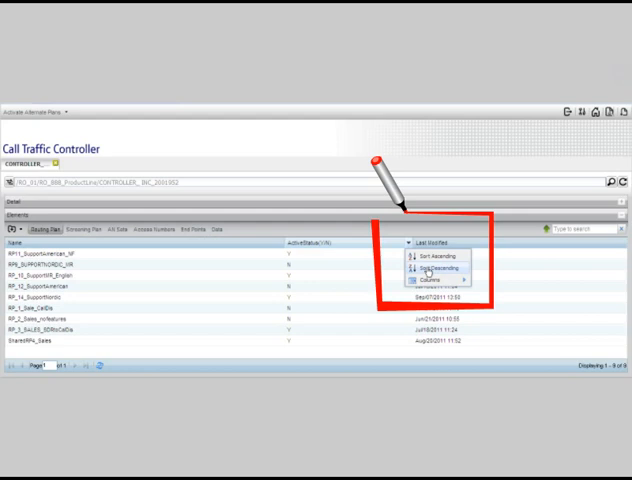
- Sort the nine routing plans by Last Modified, oldest first
click(424, 267)
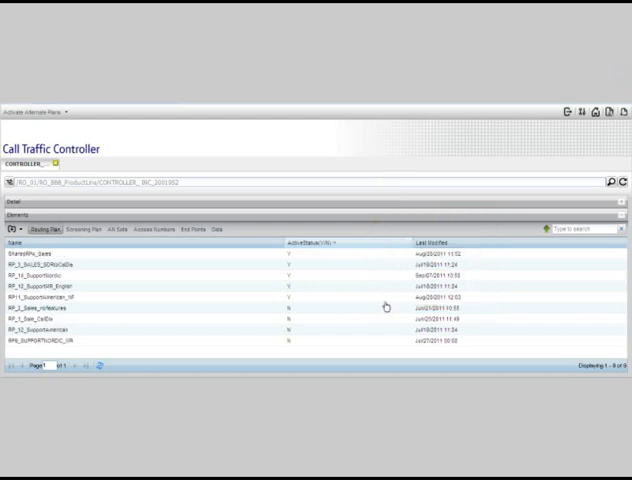
mouse_move(357, 266)
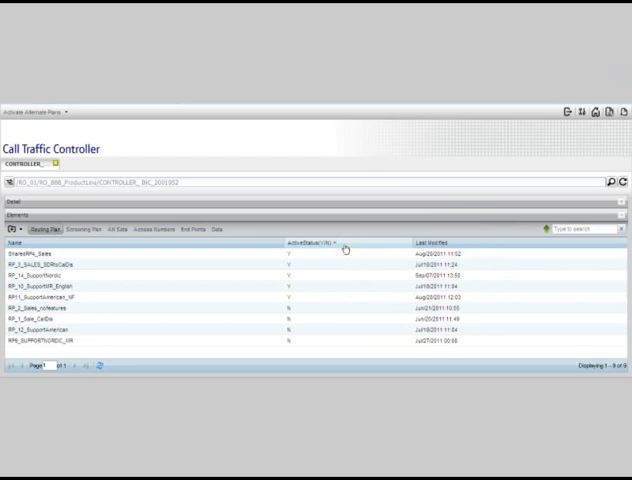
click(425, 243)
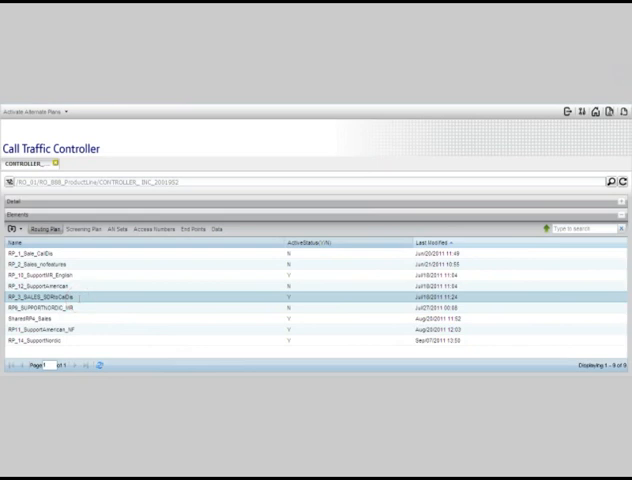
double_click(47, 297)
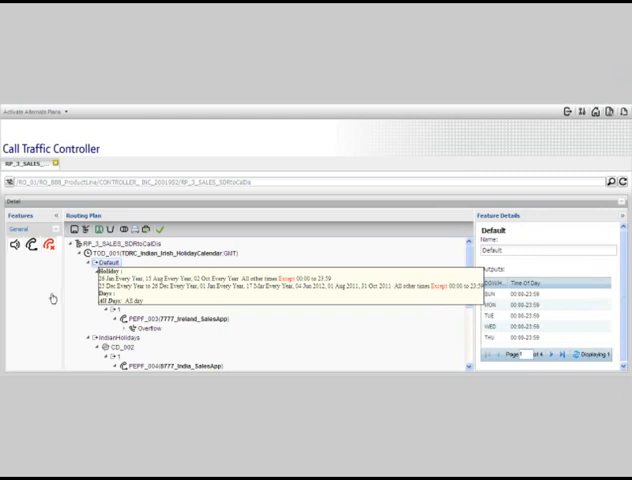
mouse_move(94, 270)
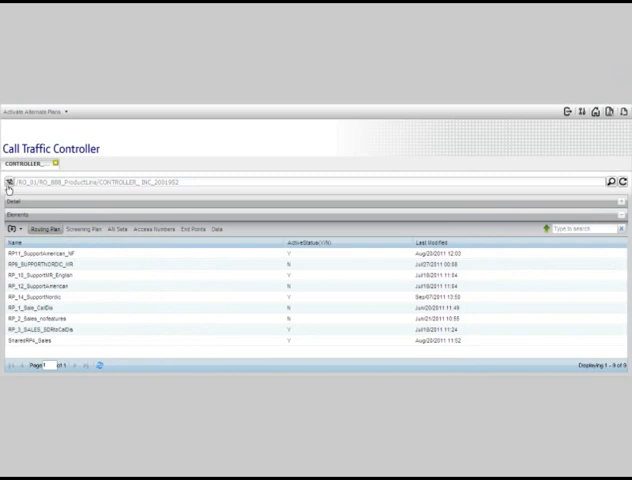
- Show the Screening Plan list with its single plan, AuthCodesforSupport
click(85, 229)
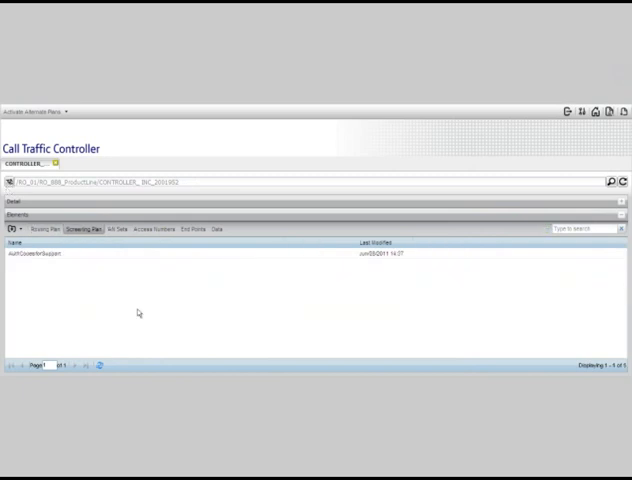
mouse_move(94, 252)
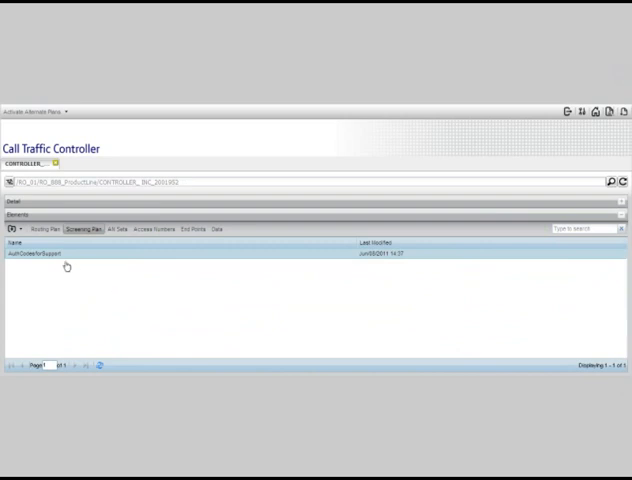
- Inspect the AuthCodesforSupport plan's AC_001 feature details, then return to the routing plan list
double_click(42, 253)
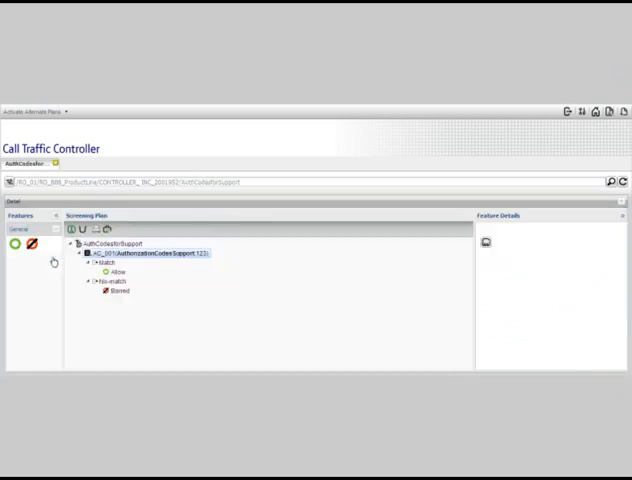
click(150, 253)
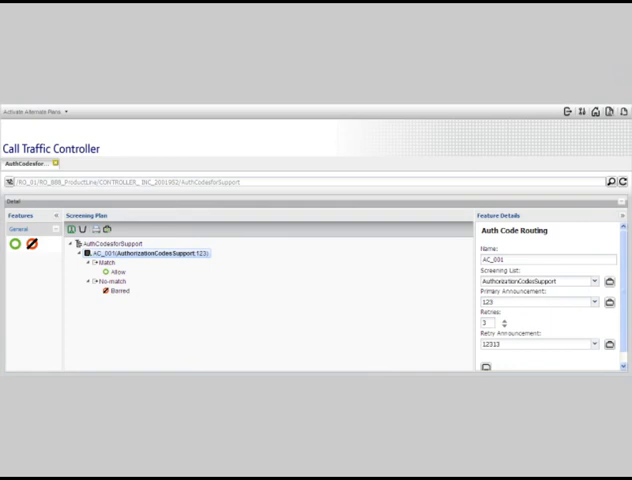
click(150, 253)
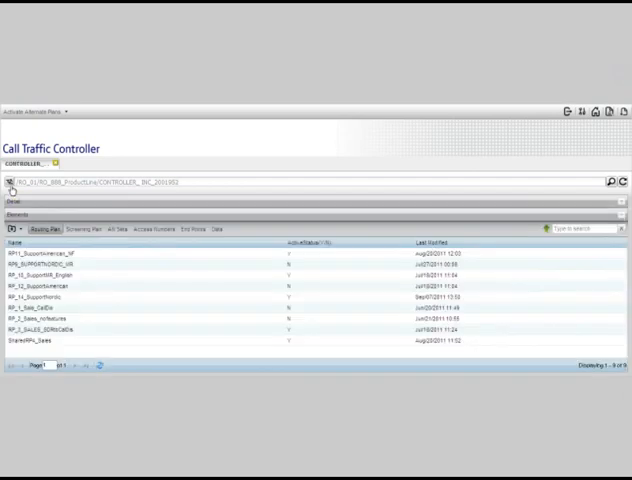
- List the number sets, showing the ANI set SetA_All Controller Sales Numbers
click(124, 229)
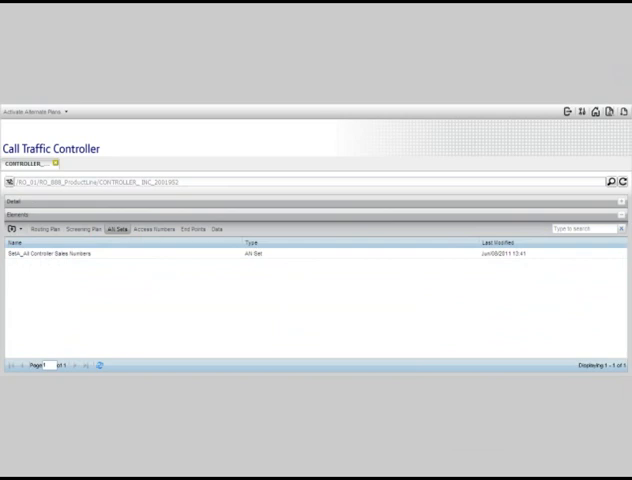
- Show the corporation's access numbers
click(160, 228)
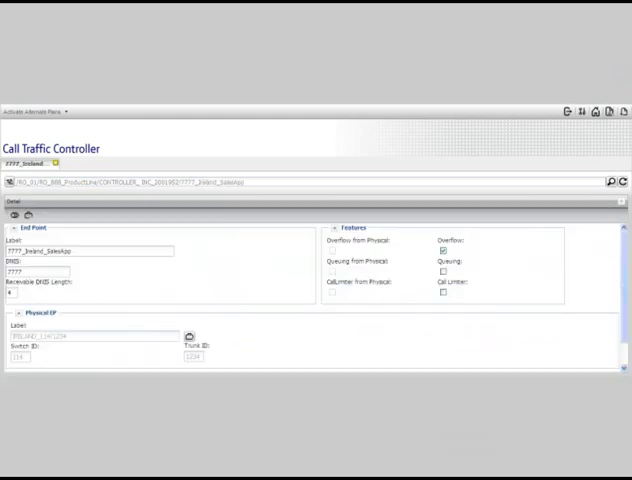
- Return to the element lists and show the Data tab's screening lists, special day groups and TDR calendar
click(444, 248)
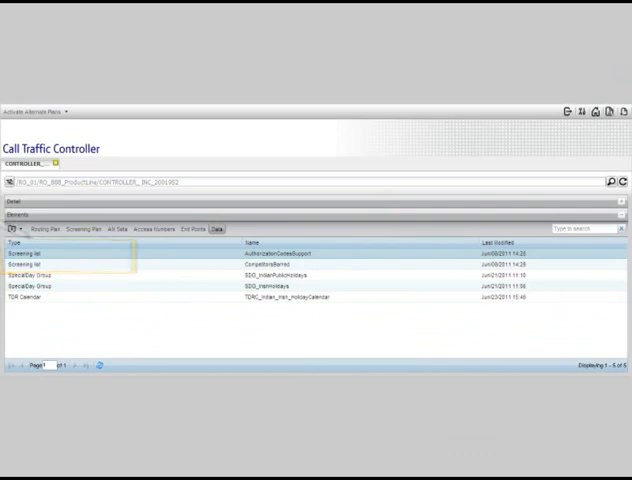
click(60, 296)
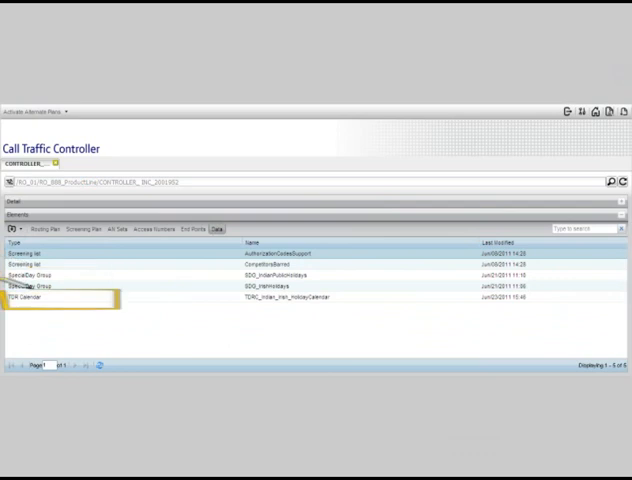